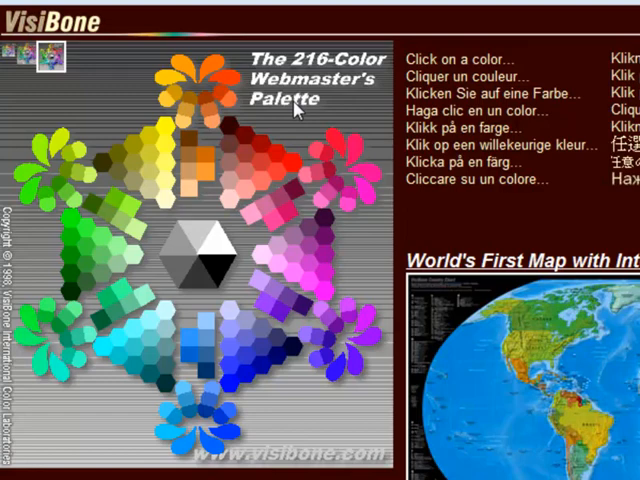
mouse_move(241, 181)
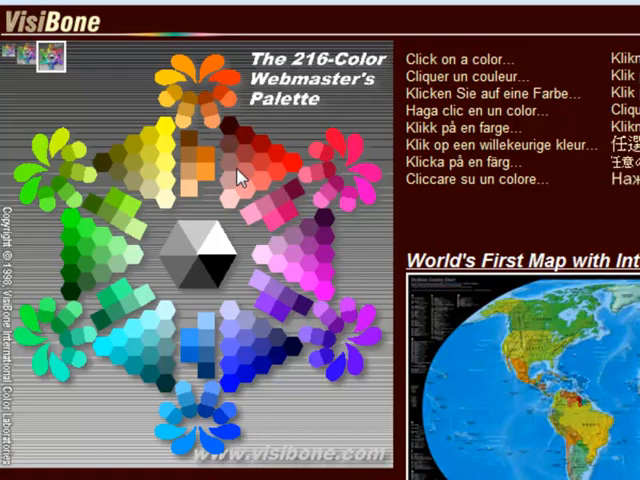
mouse_move(238, 174)
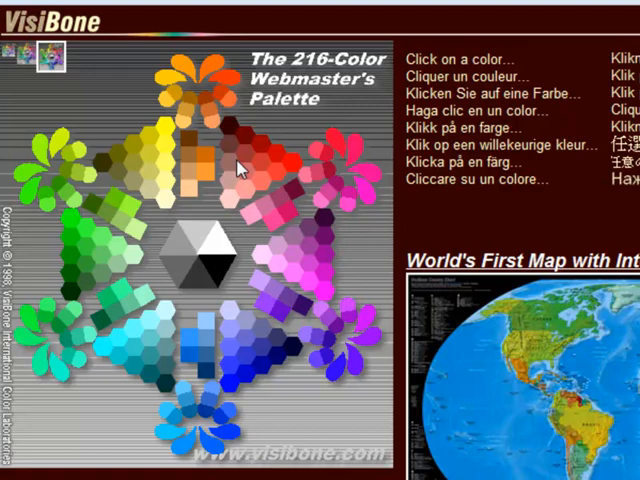
mouse_move(296, 170)
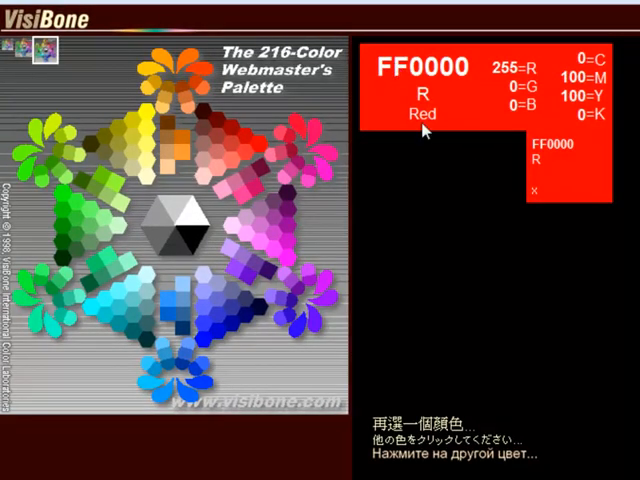
mouse_move(540, 72)
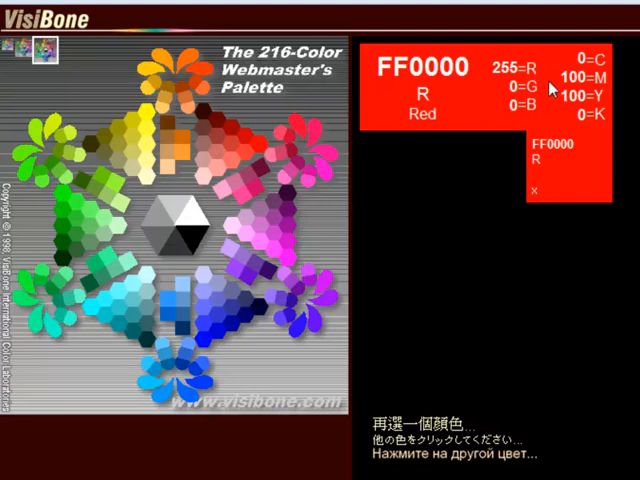
mouse_move(534, 118)
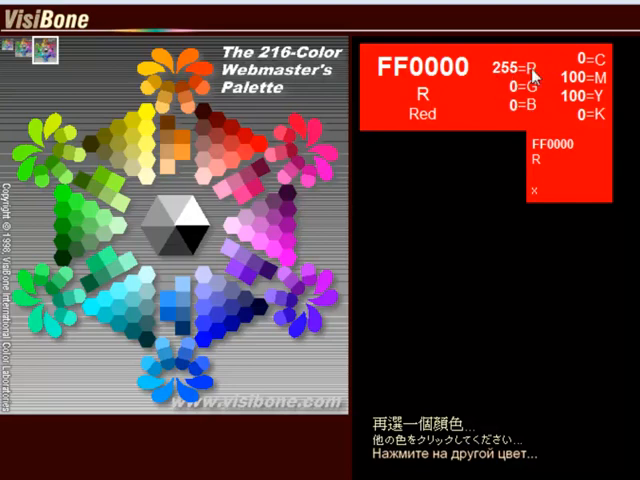
mouse_move(521, 97)
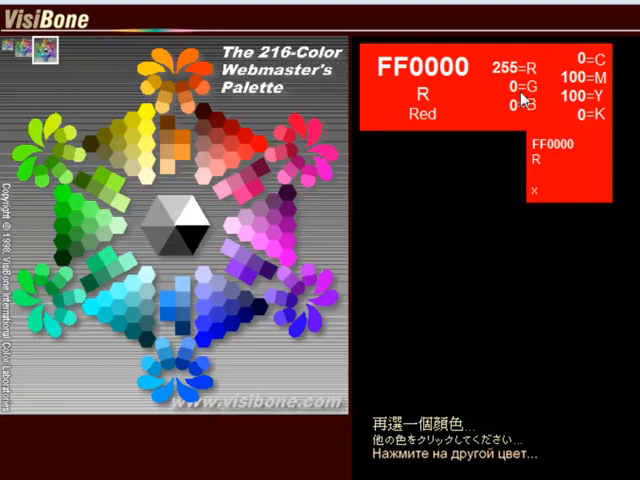
mouse_move(566, 108)
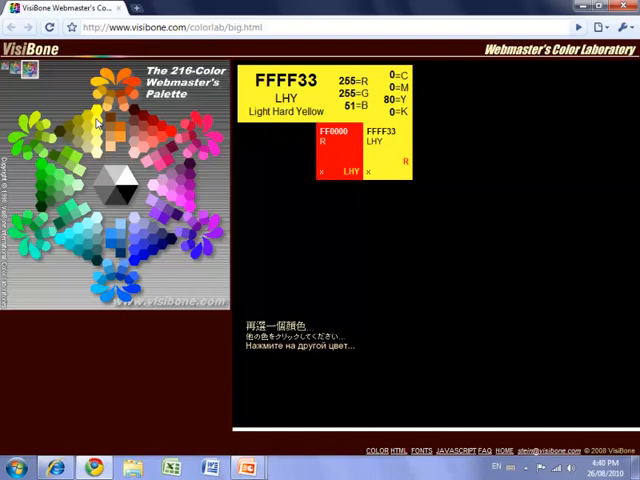
mouse_move(318, 86)
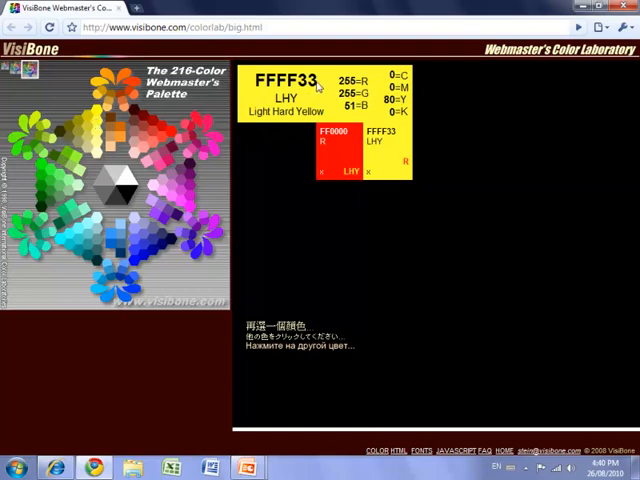
mouse_move(251, 84)
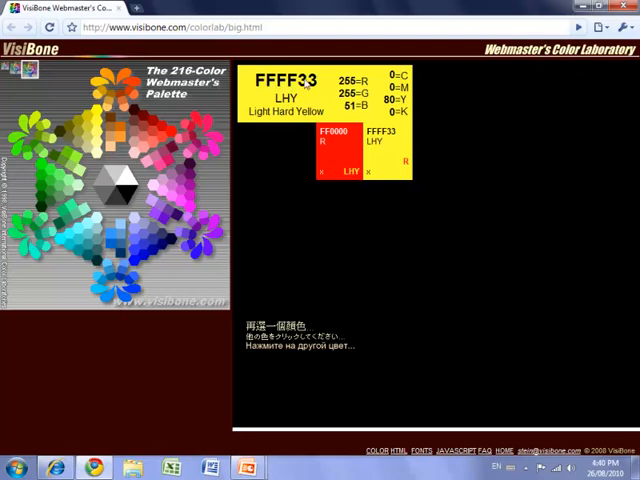
mouse_move(308, 94)
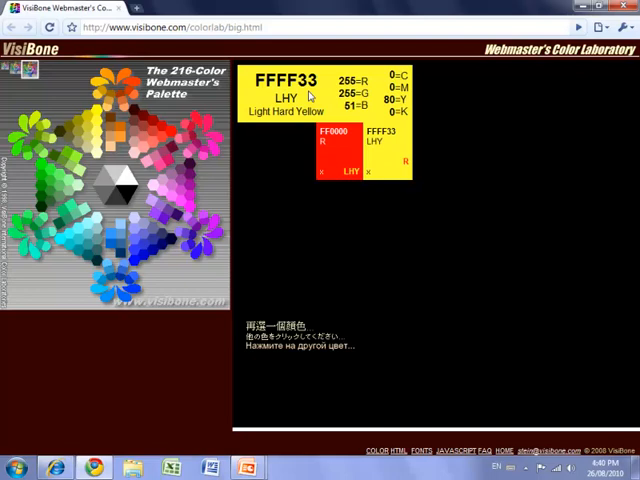
mouse_move(362, 93)
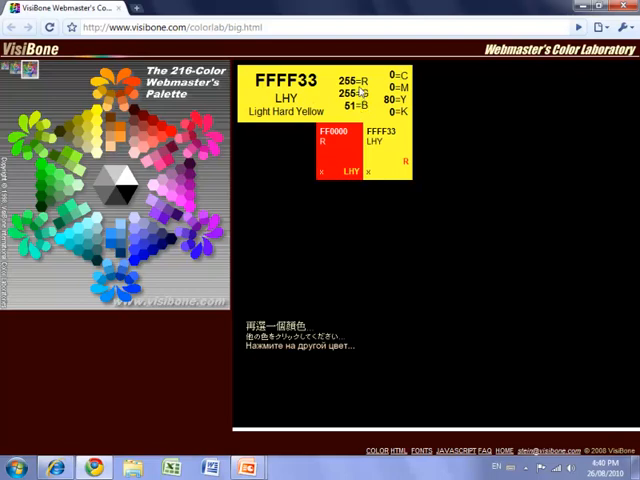
mouse_move(378, 89)
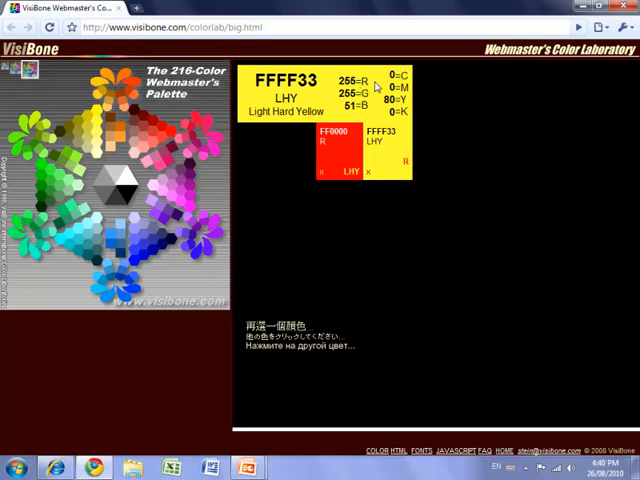
mouse_move(370, 189)
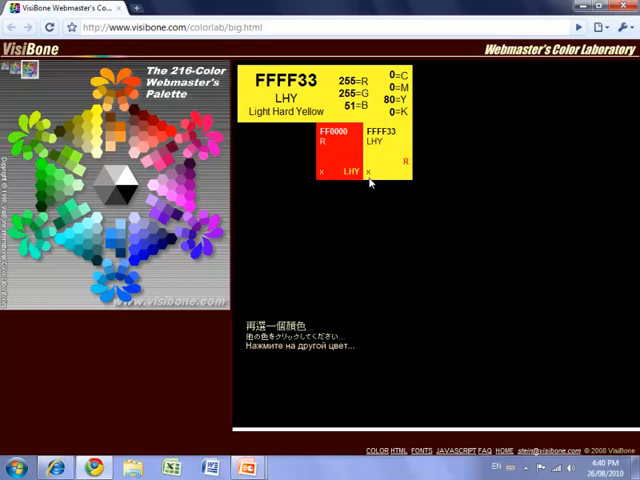
mouse_move(402, 168)
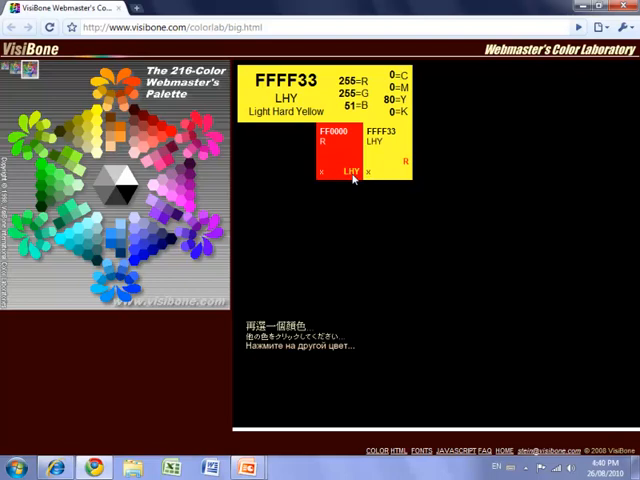
mouse_move(160, 255)
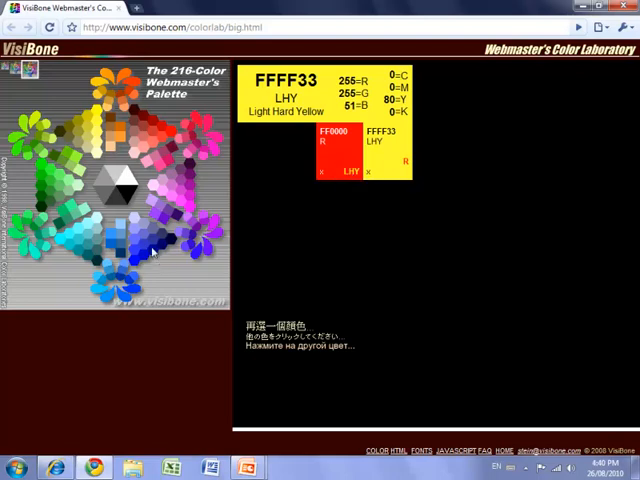
Step: Pick the light yellow hexagon to show FFFF33 Light Hard Yellow beside red
left_click(190, 218)
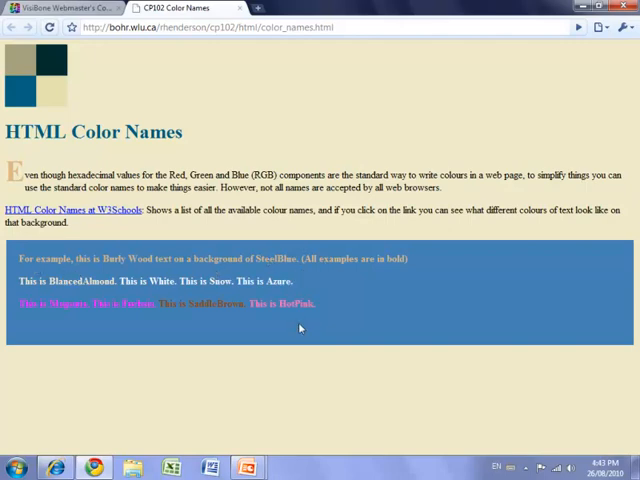
mouse_move(212, 353)
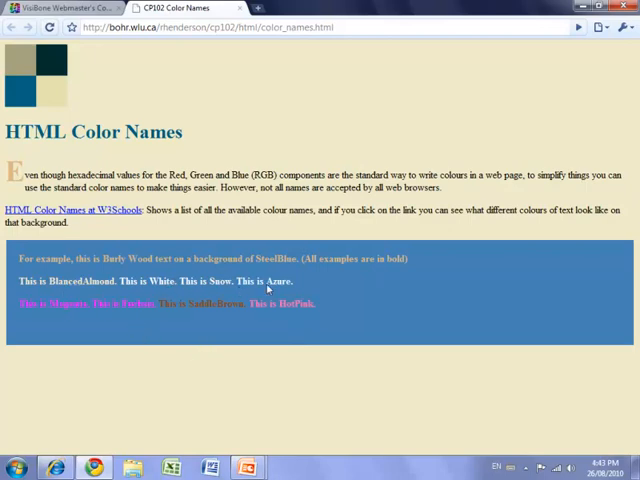
mouse_move(403, 318)
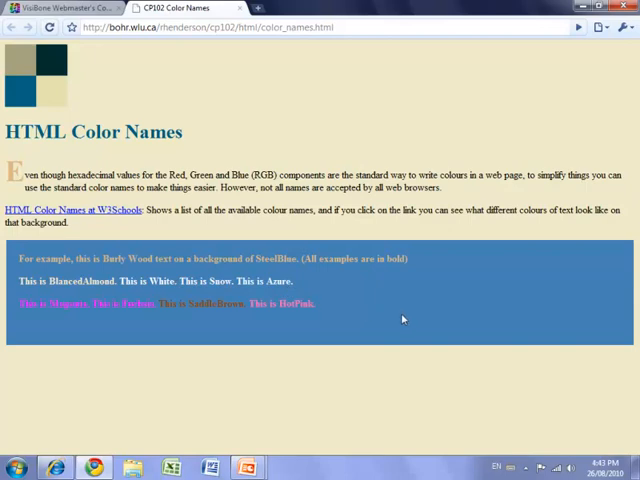
mouse_move(405, 318)
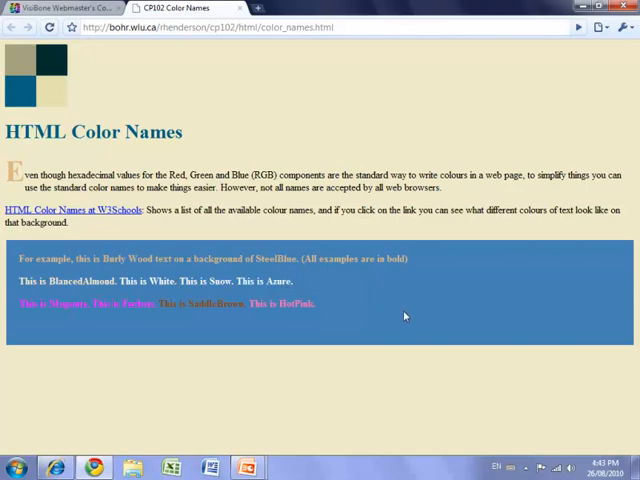
mouse_move(424, 304)
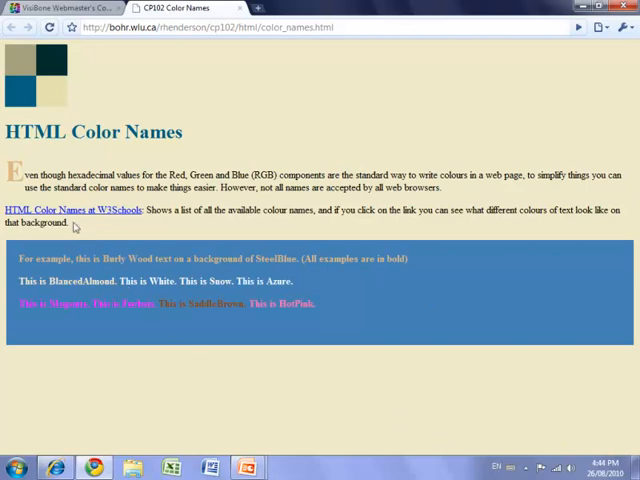
mouse_move(60, 222)
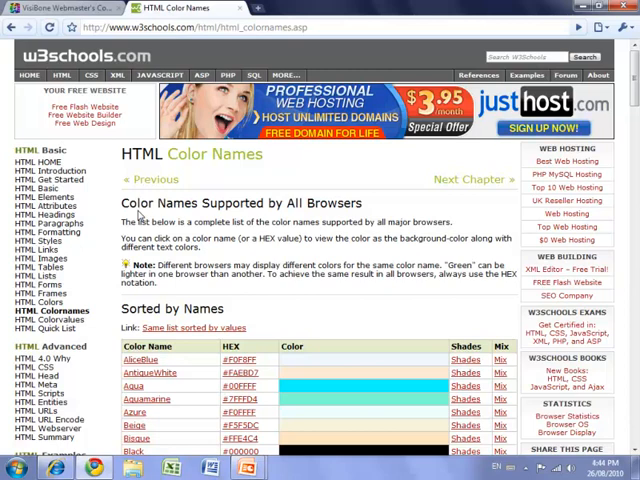
mouse_move(207, 252)
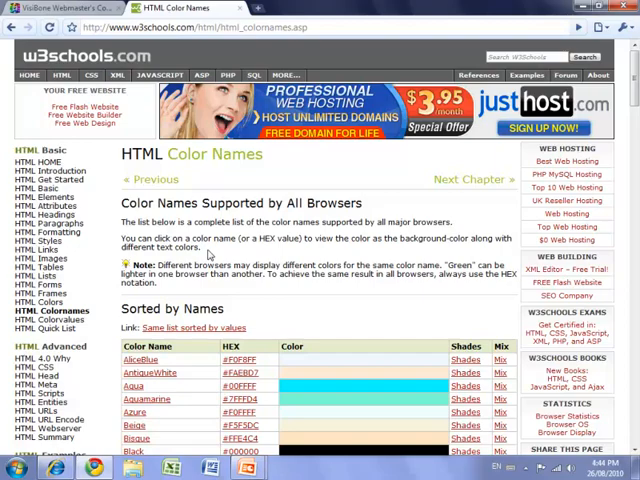
Step: Scroll the W3Schools Sorted by Names table from AliceBlue to DarkKhaki
scroll("down", 3)
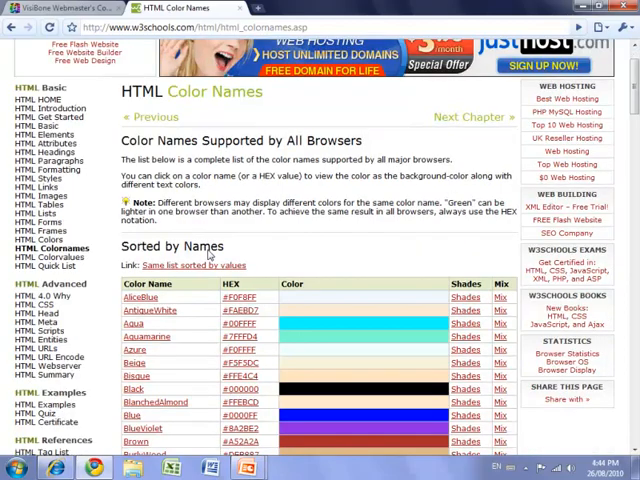
scroll("down", 3)
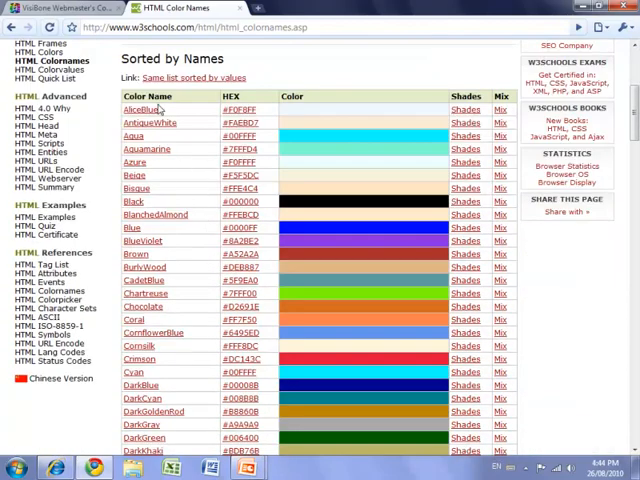
mouse_move(145, 280)
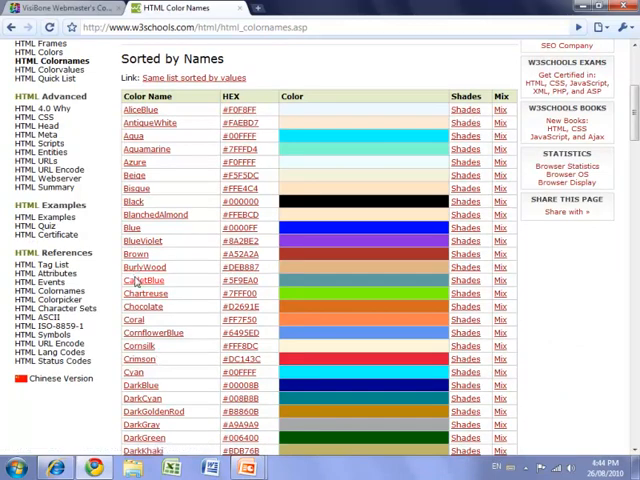
mouse_move(222, 281)
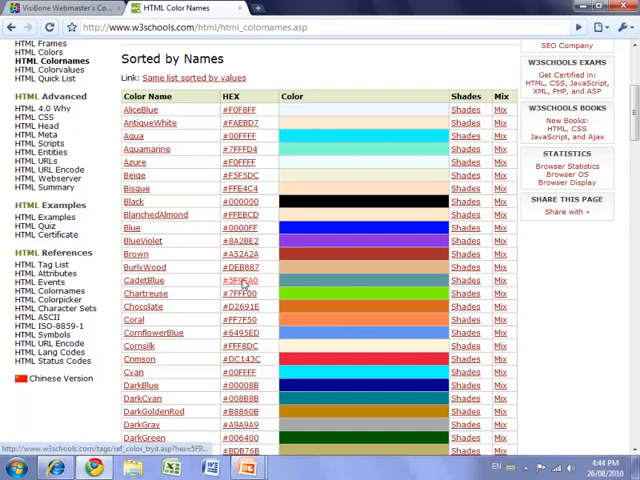
mouse_move(258, 283)
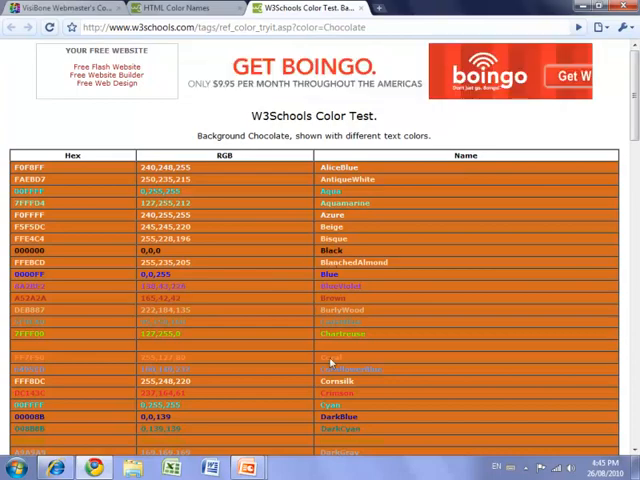
Step: Scroll through the colour names shown on the Chocolate background test page
scroll("down", 3)
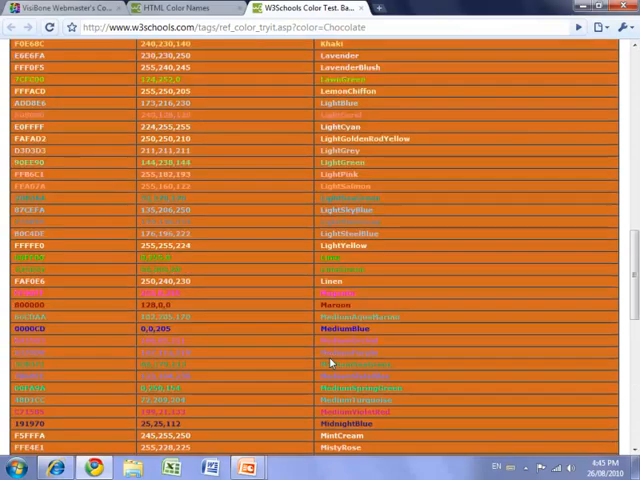
scroll("down", 3)
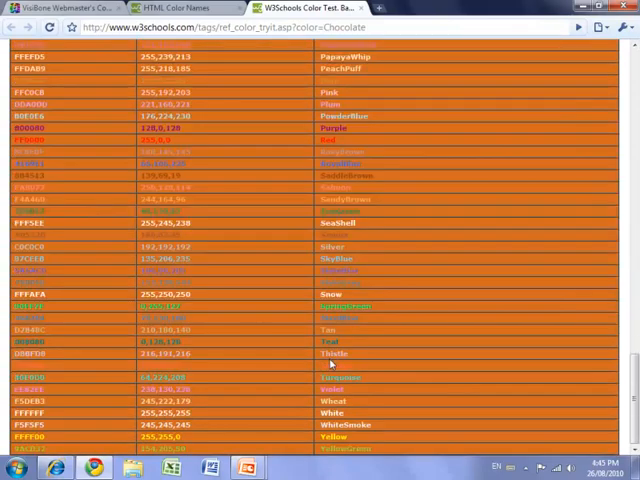
scroll("up", 3)
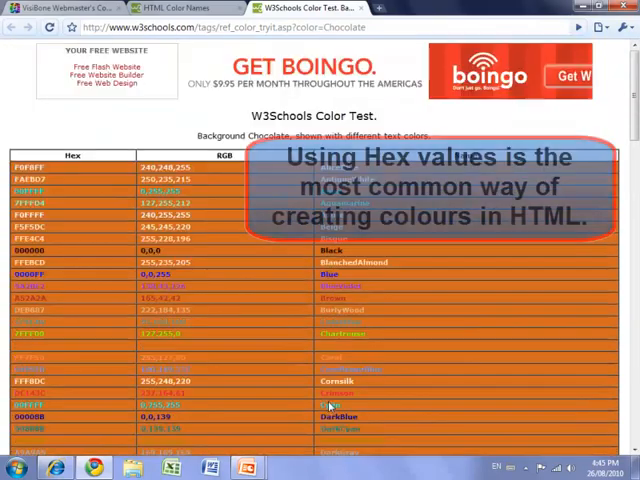
scroll("down", 3)
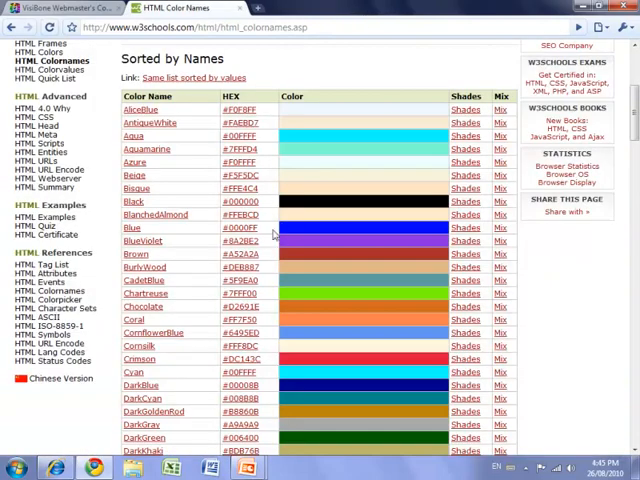
mouse_move(407, 146)
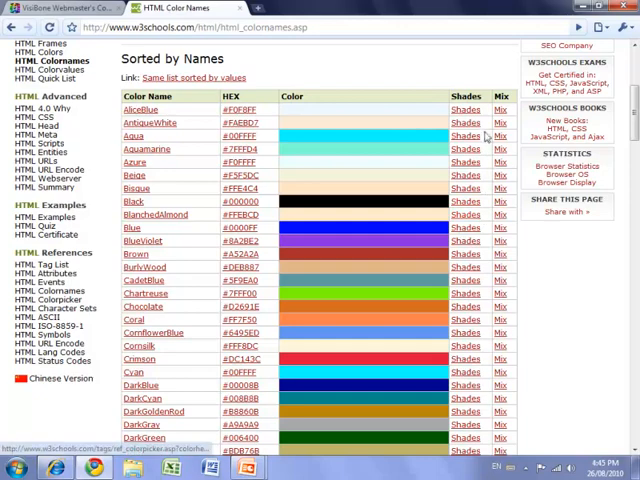
mouse_move(467, 227)
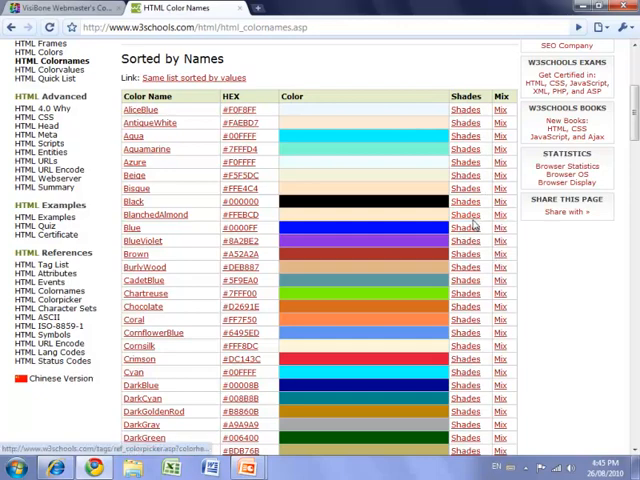
left_click(461, 254)
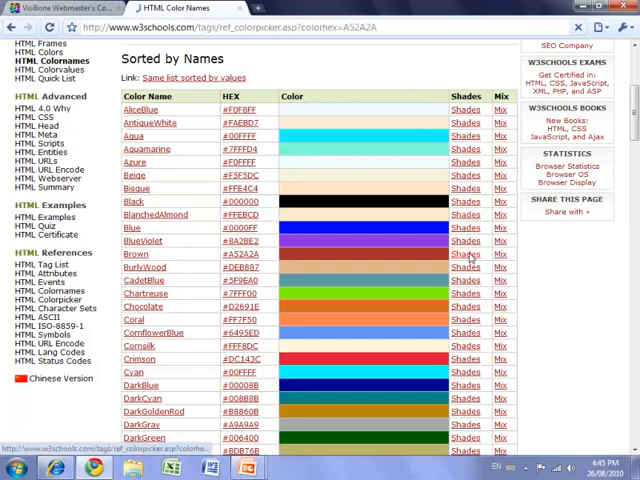
left_click(462, 253)
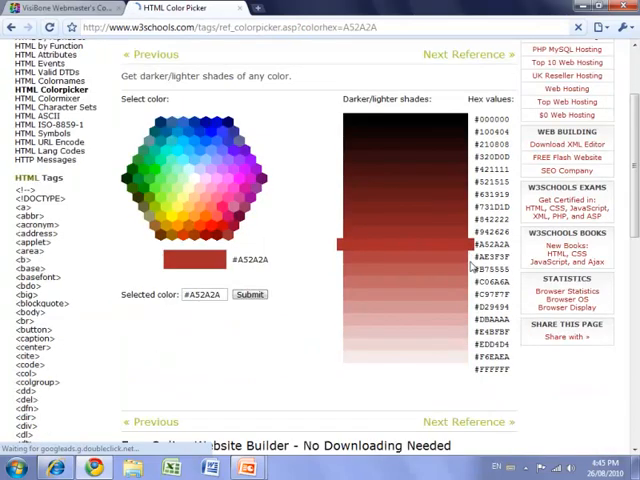
mouse_move(490, 207)
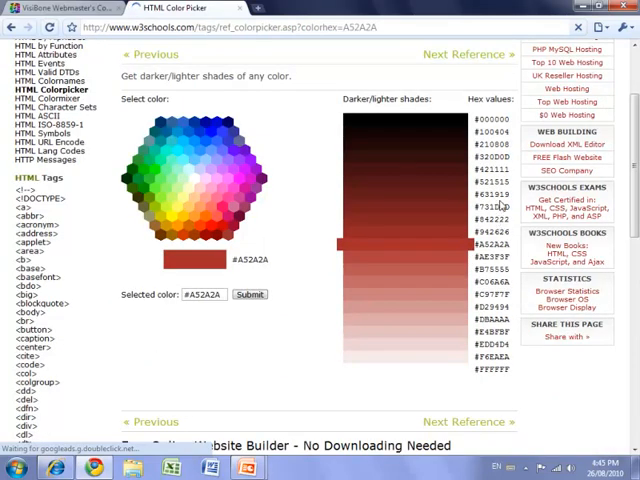
mouse_move(441, 291)
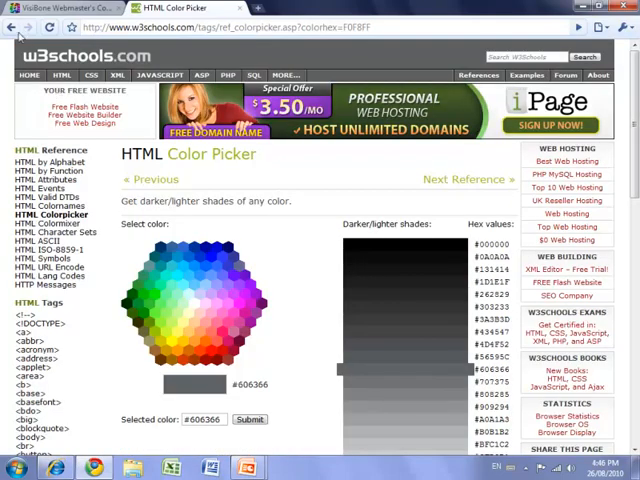
left_click(45, 216)
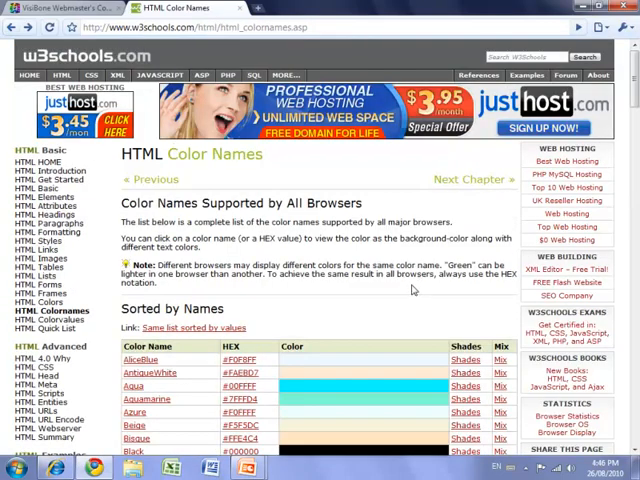